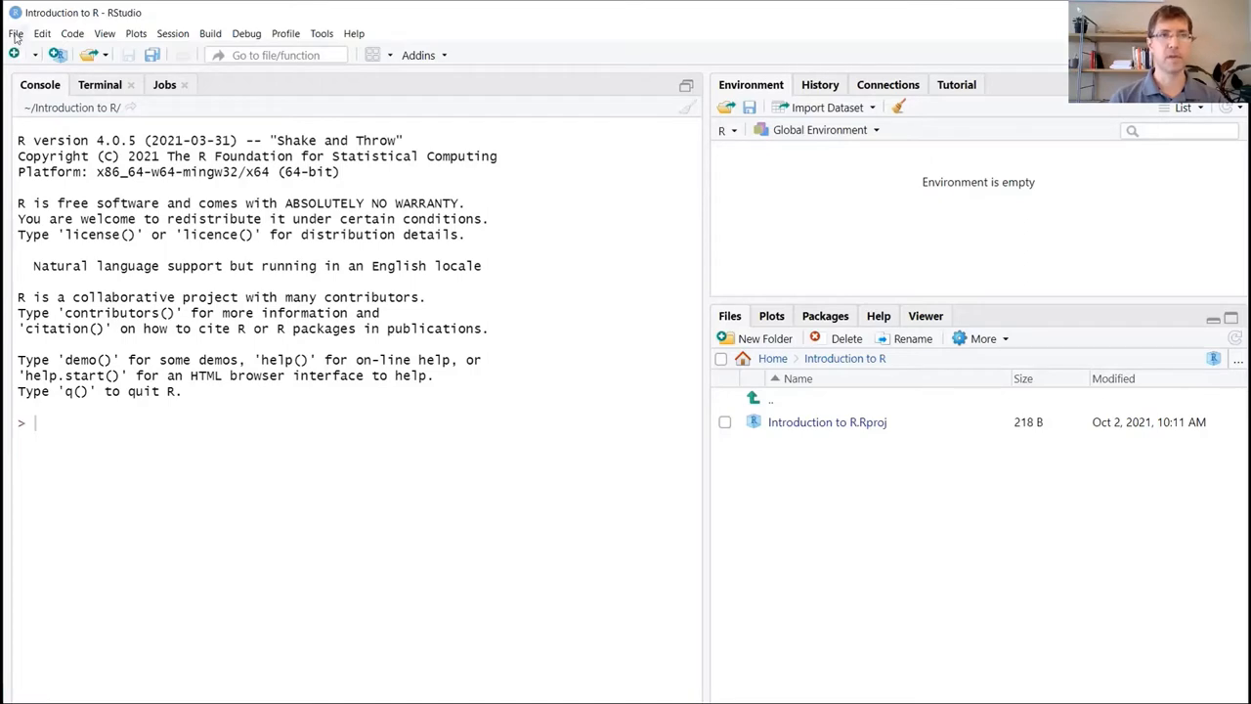
- Create a new untitled R script from the File menu
click(15, 33)
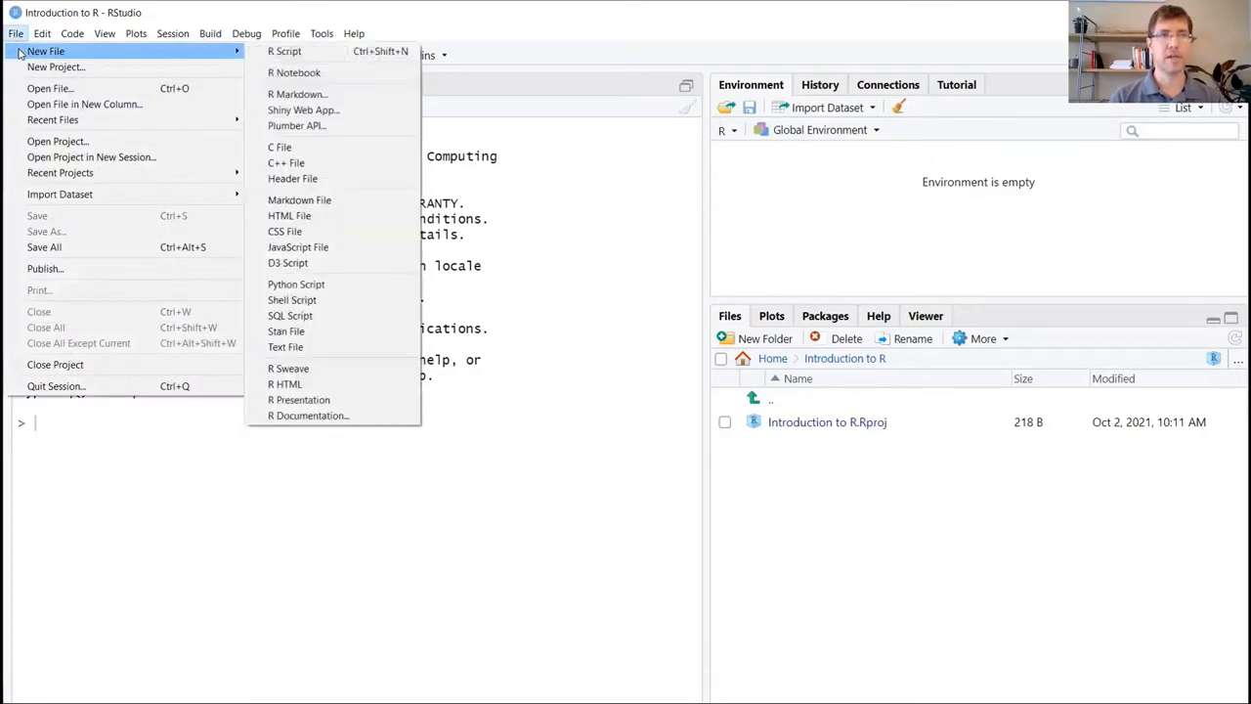
mouse_move(284, 51)
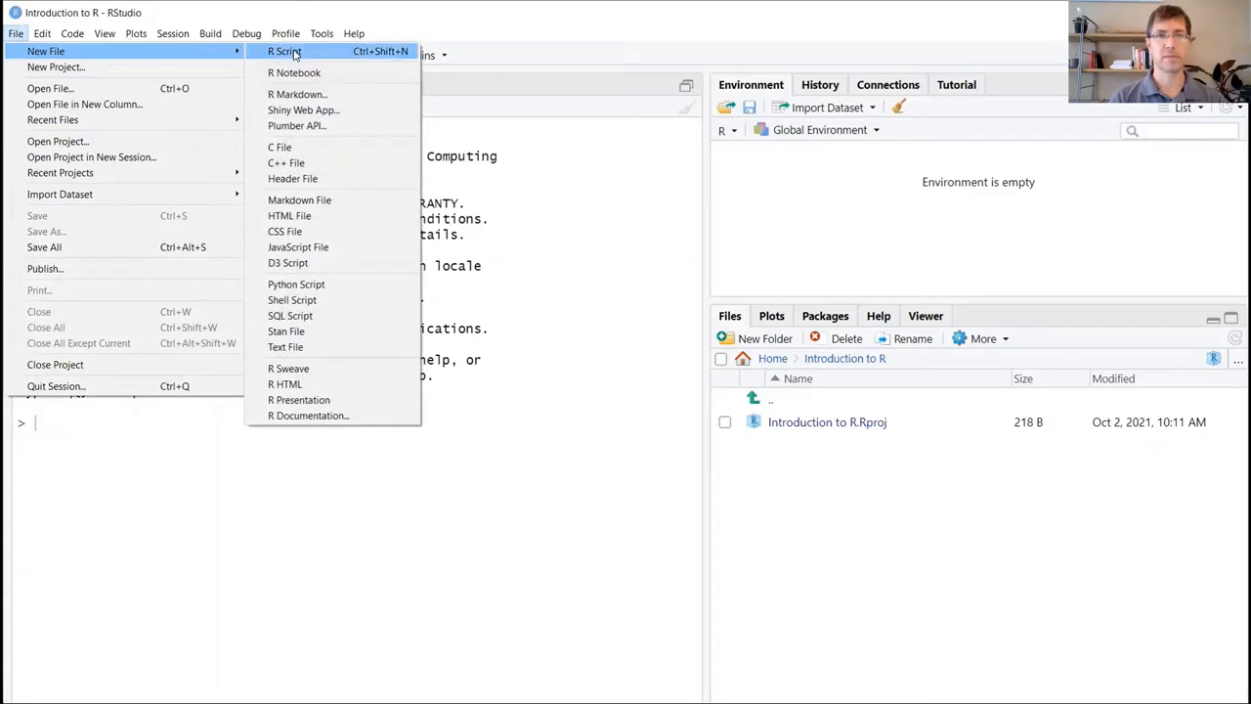
click(284, 51)
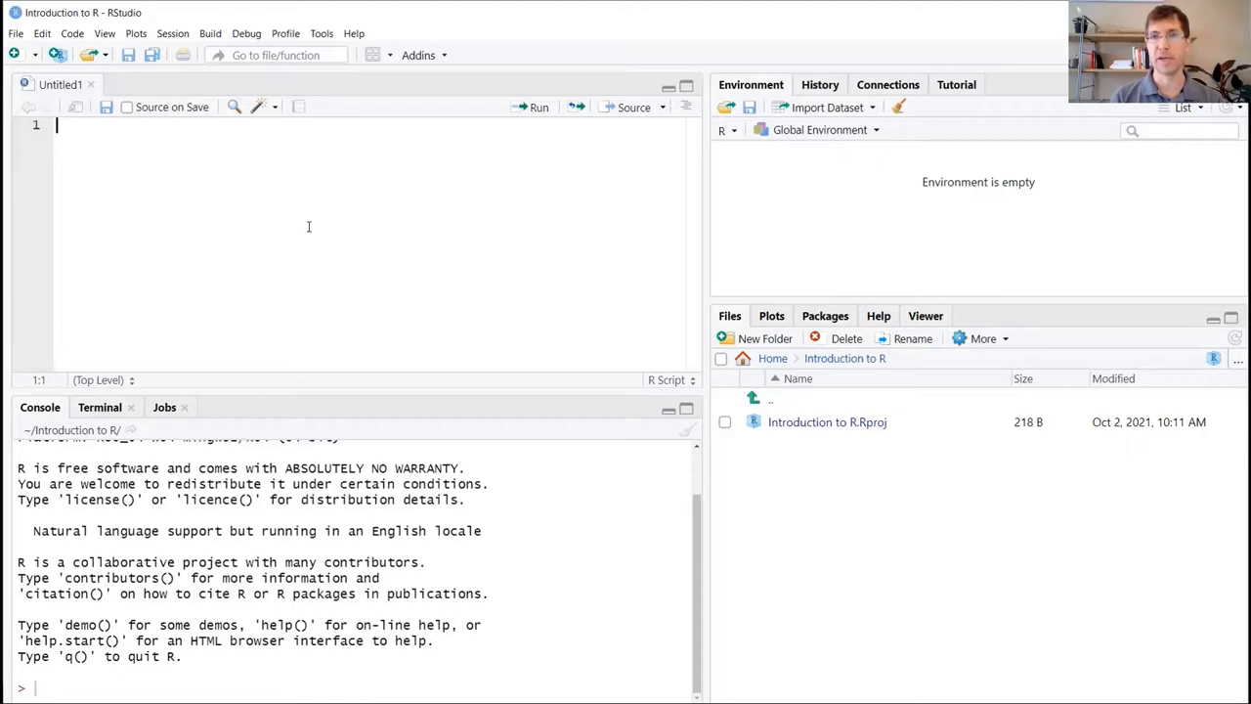
mouse_move(282, 229)
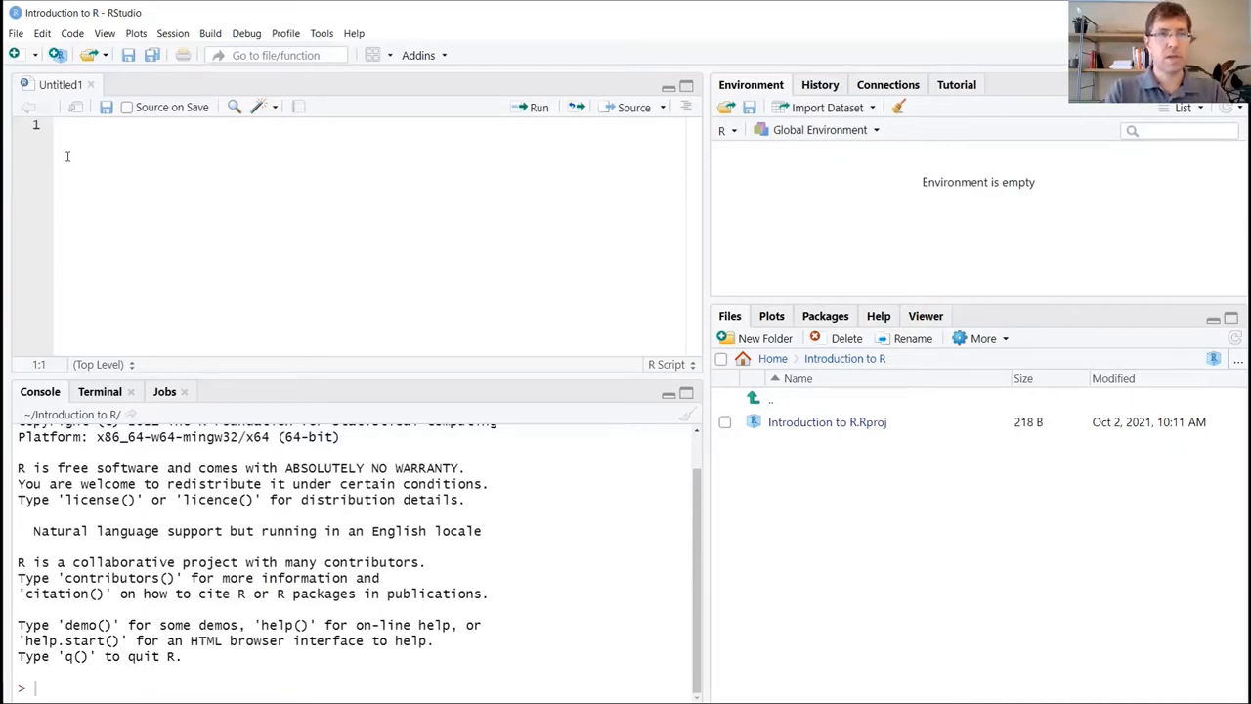
- Type the comment '# Setting up our working directory' on line 1
text(#)
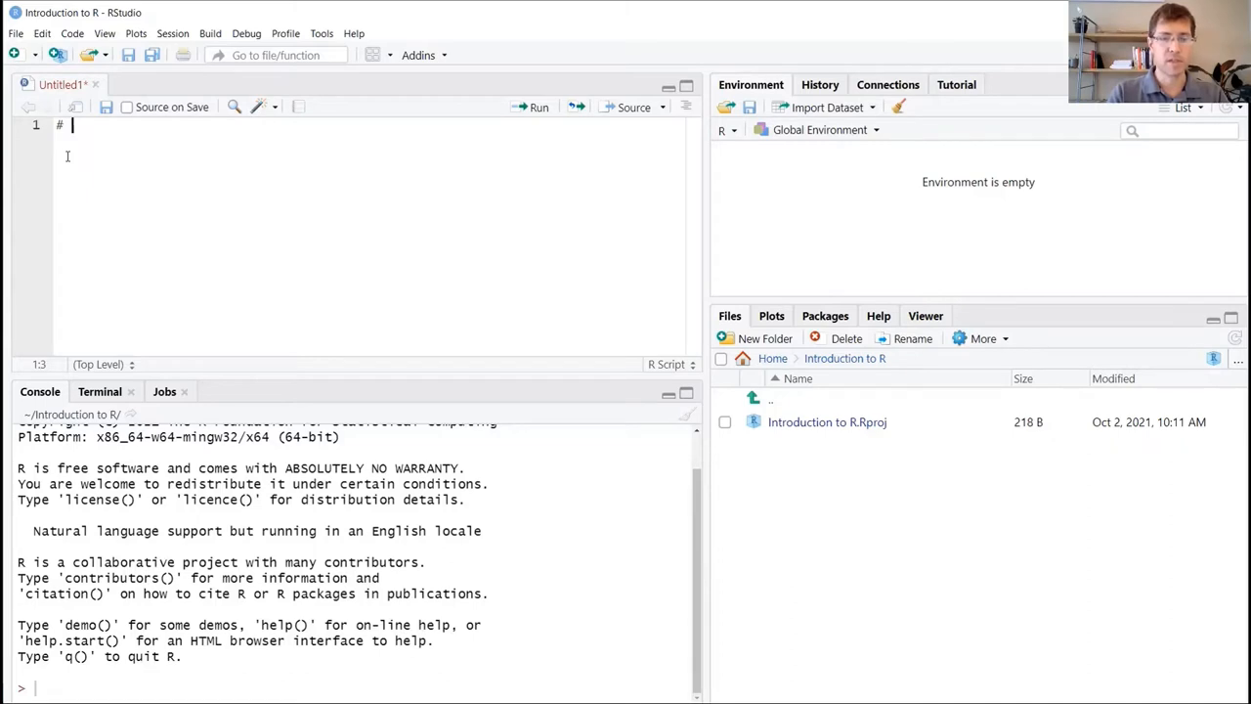
text(Create)
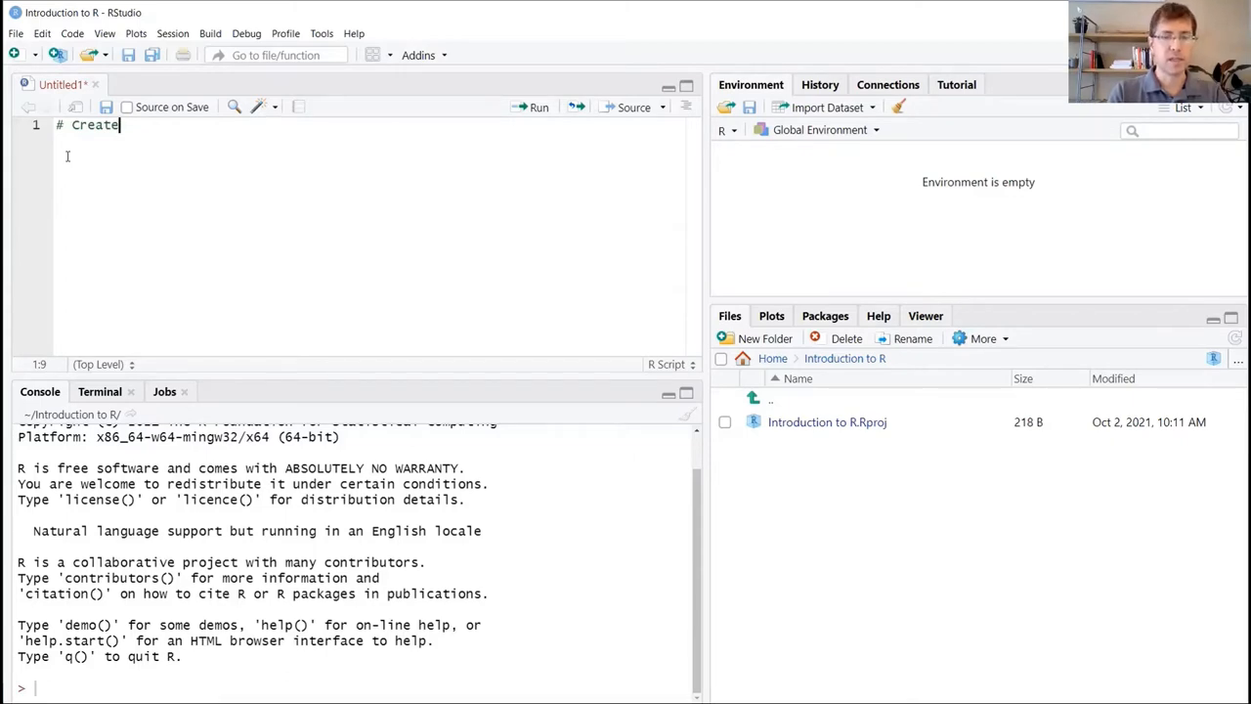
key(BackSpace)
text(Setting up)
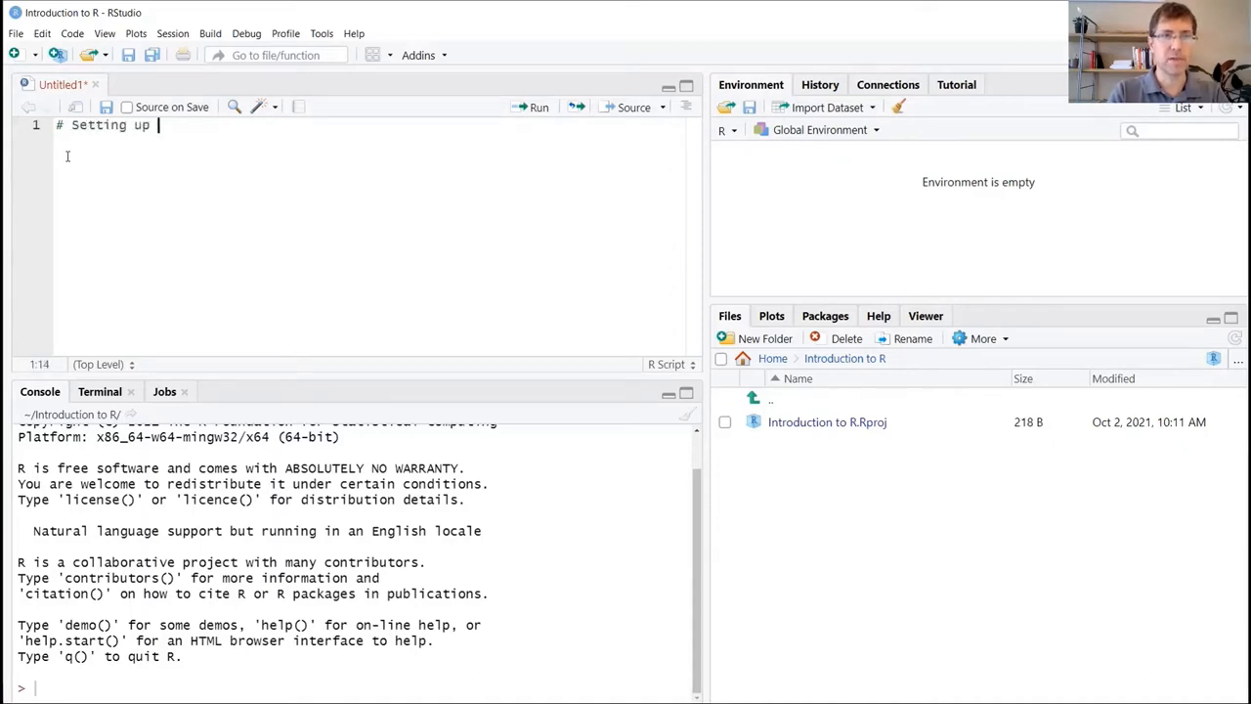
text(our working directory)
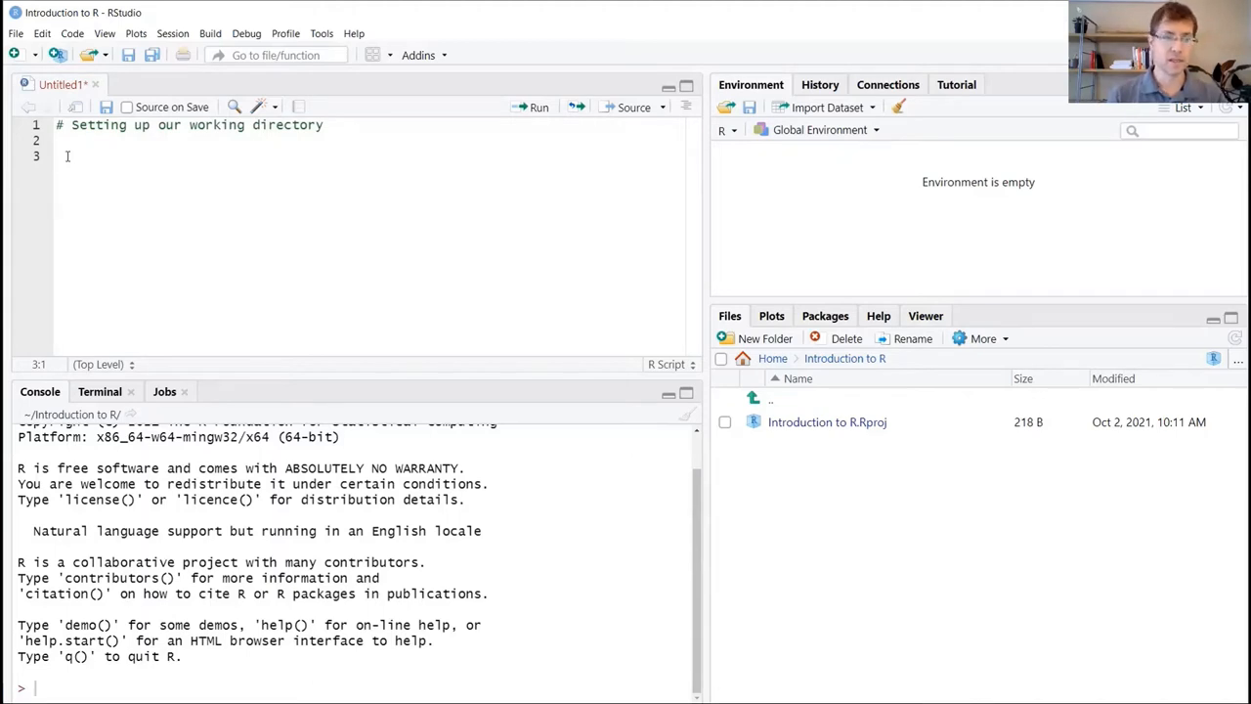
- Enter getwd() on line 3 using autocomplete
text(getw)
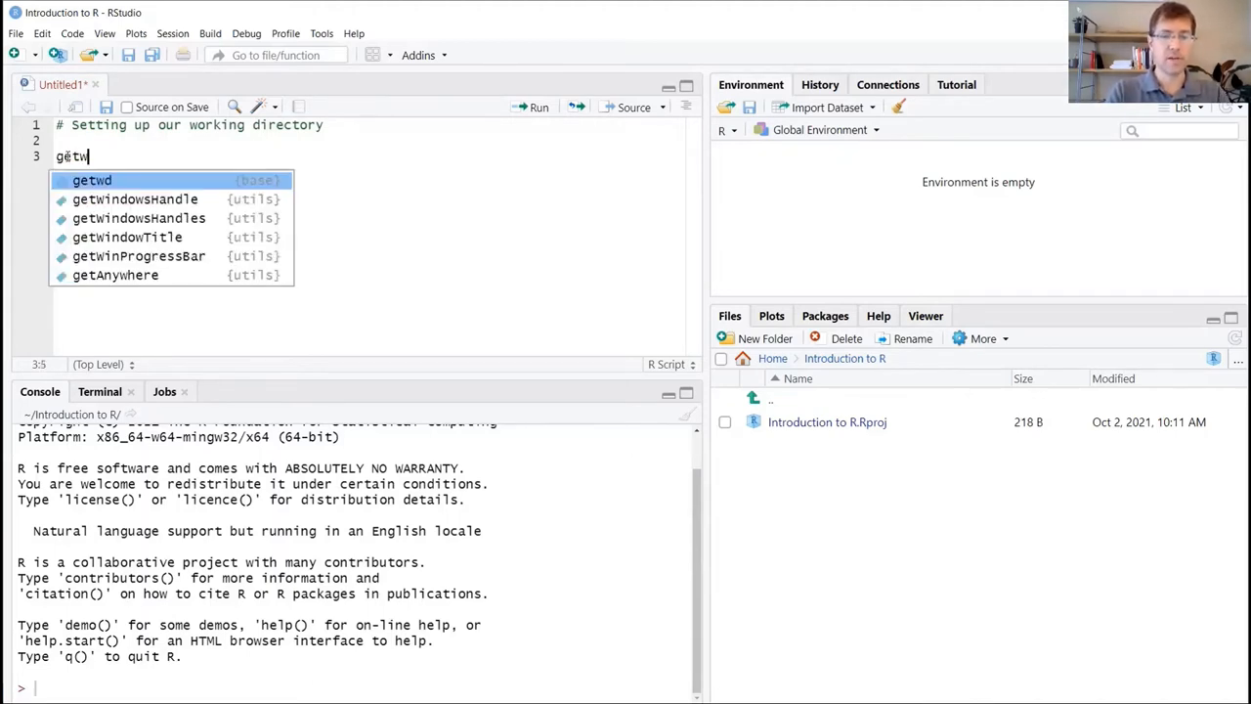
key(Tab)
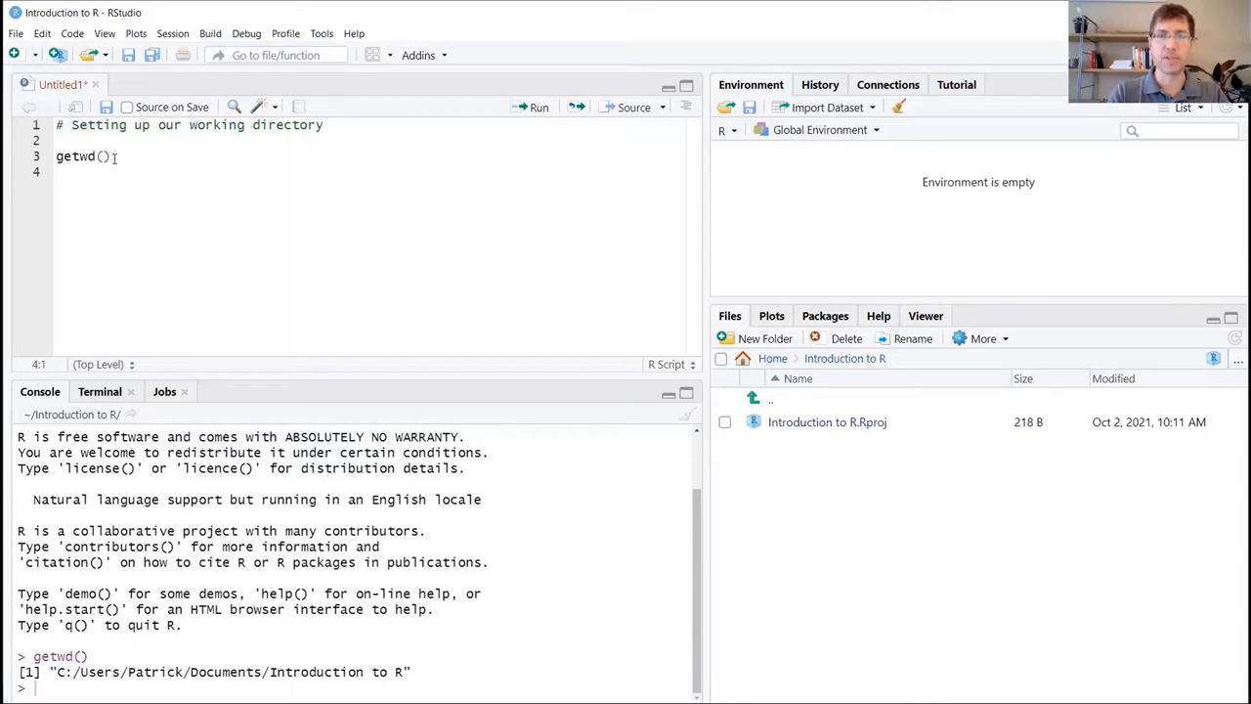
- Type setwd("") on line 4 with empty quotes inside
text(set)
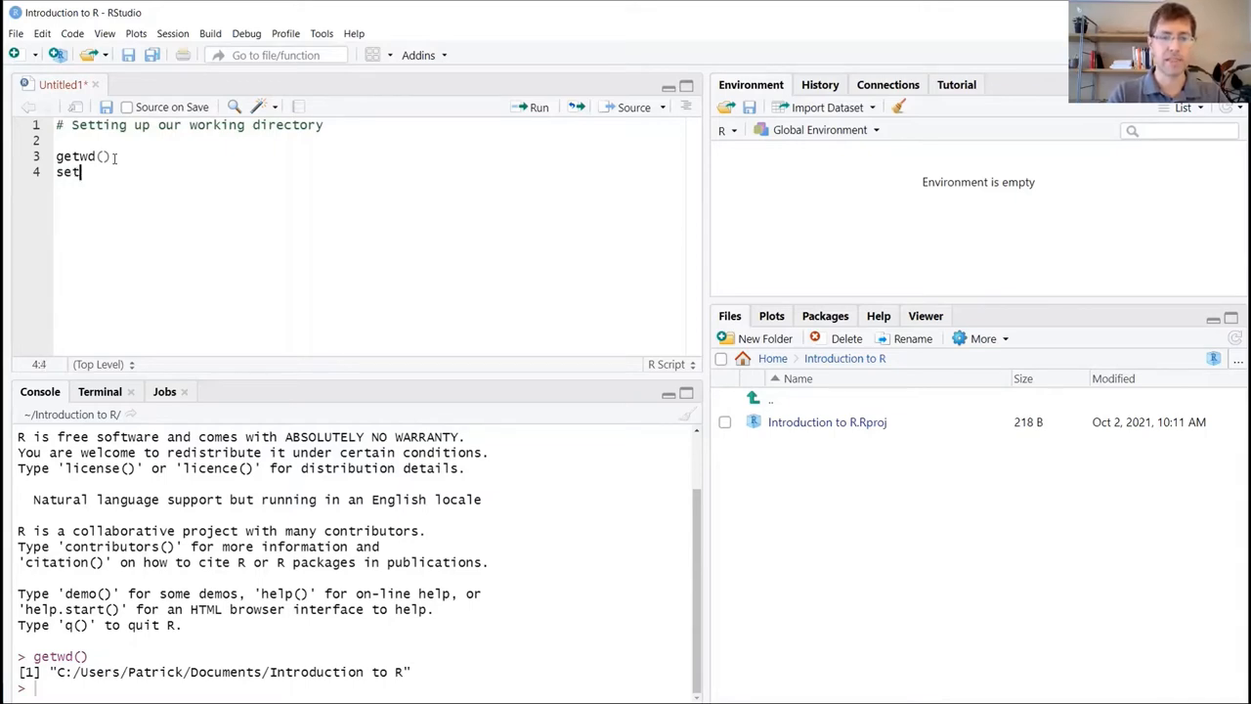
text(wd)
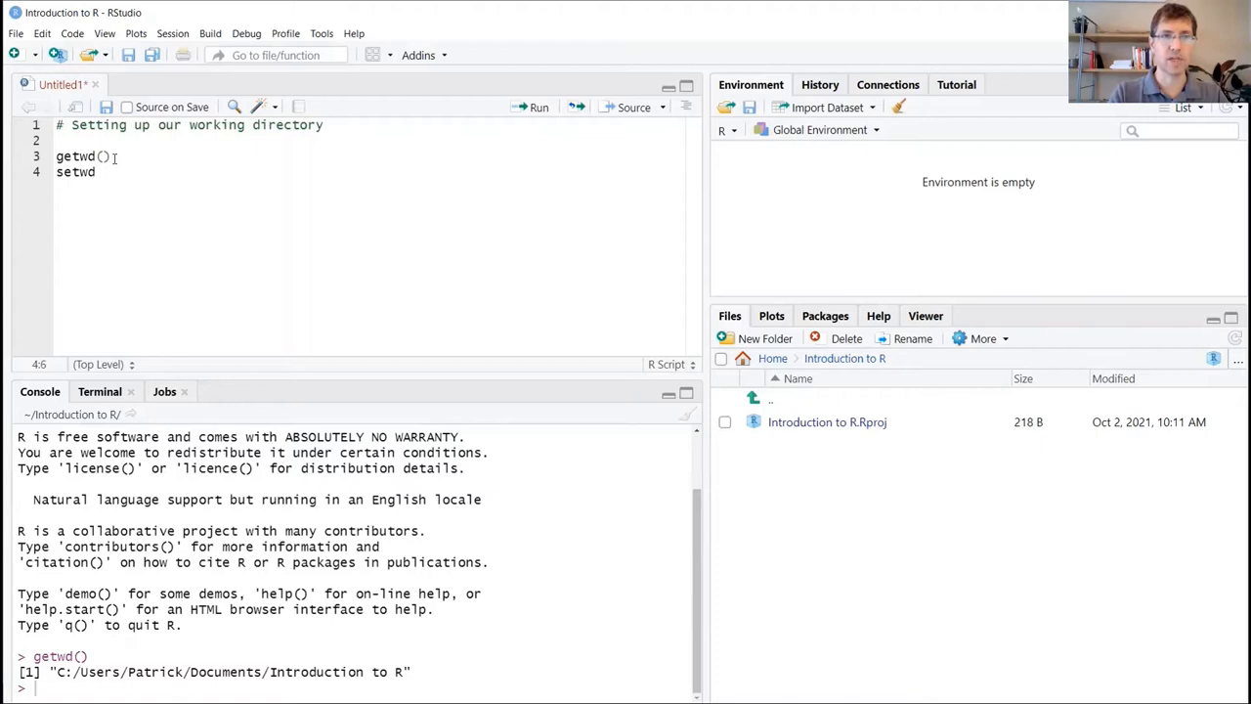
text(())
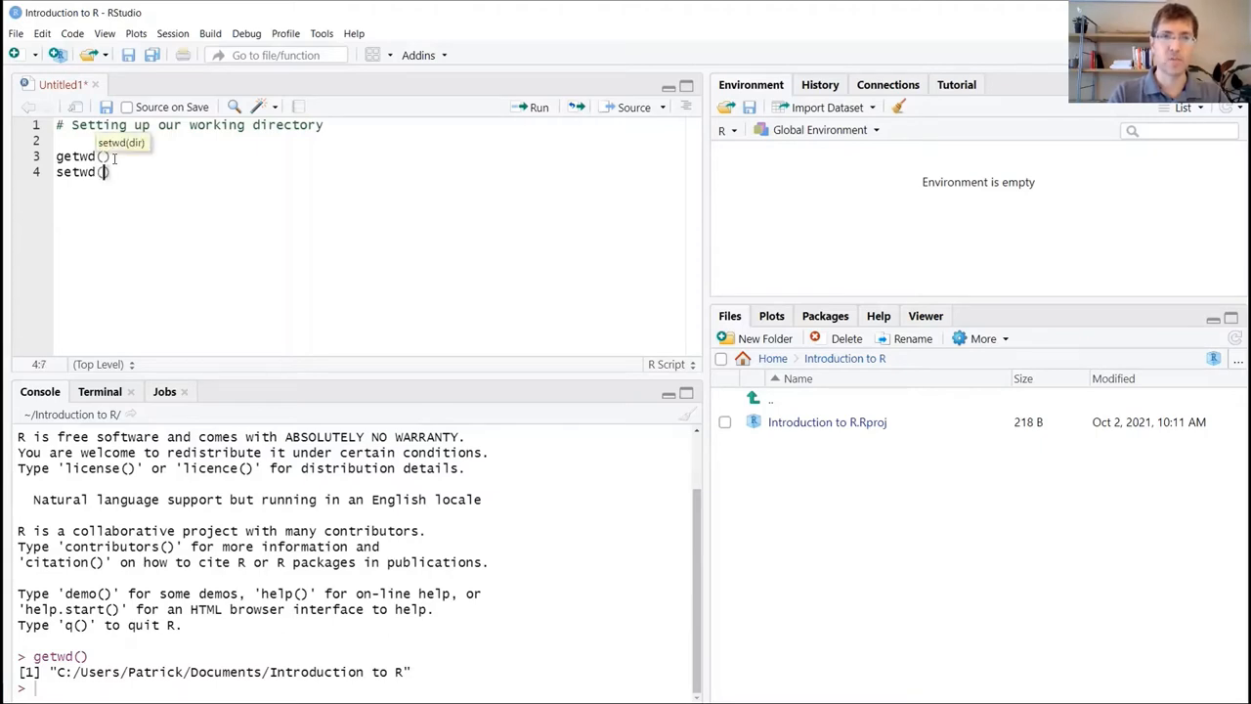
text("")
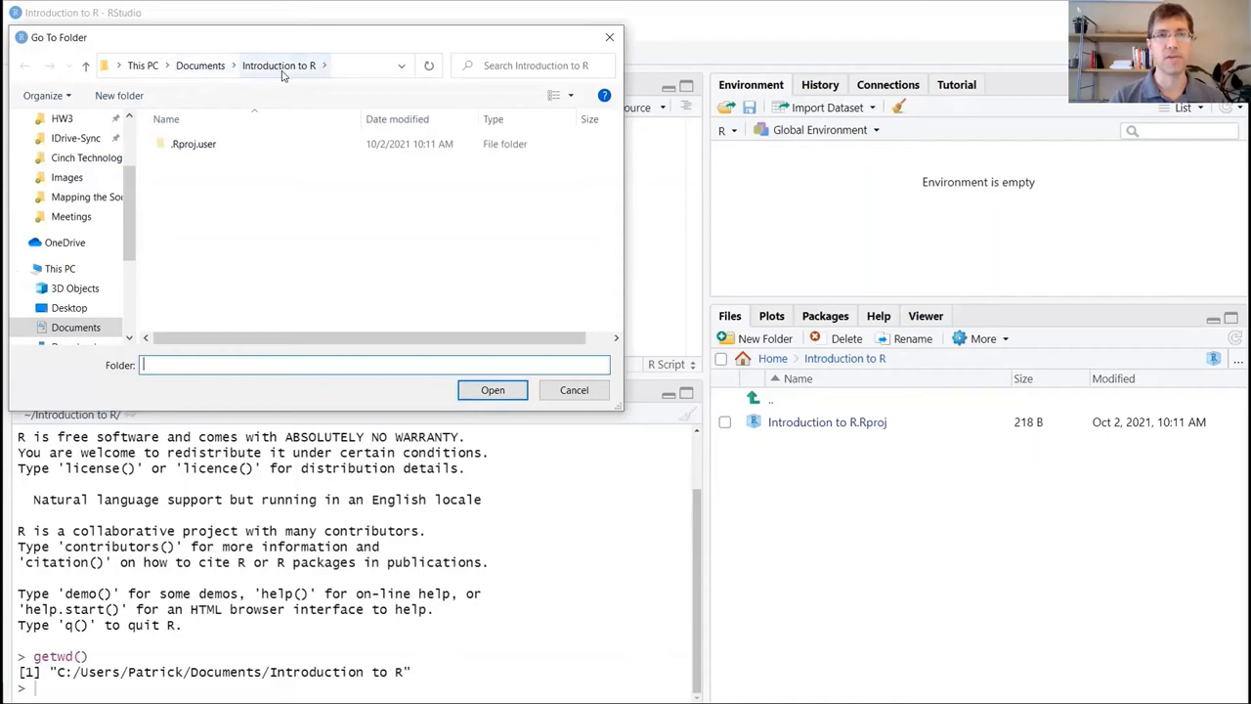
mouse_move(225, 76)
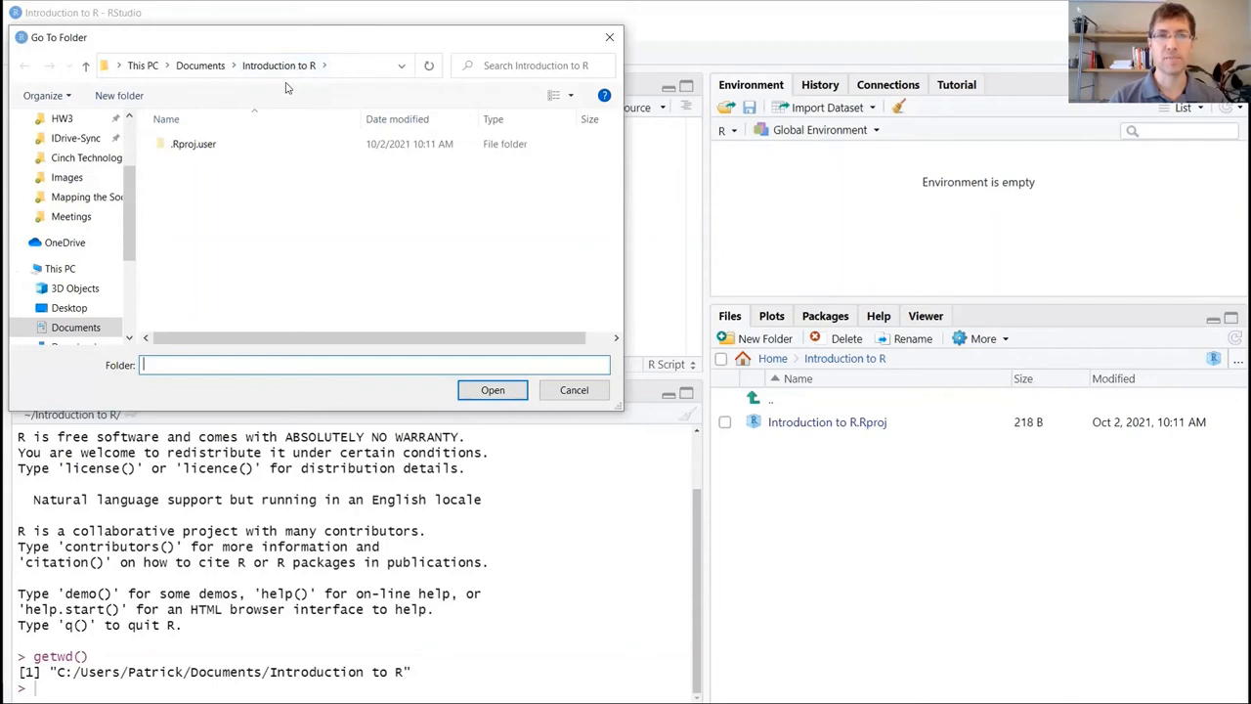
mouse_move(368, 223)
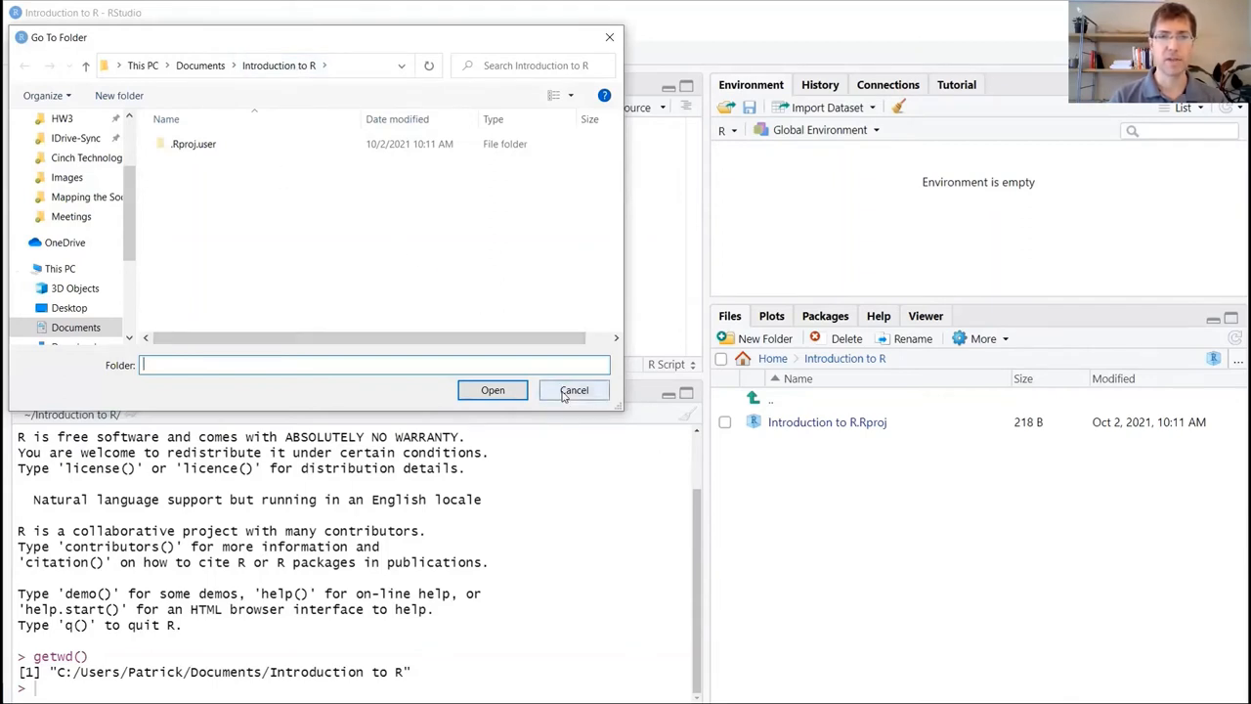
click(574, 390)
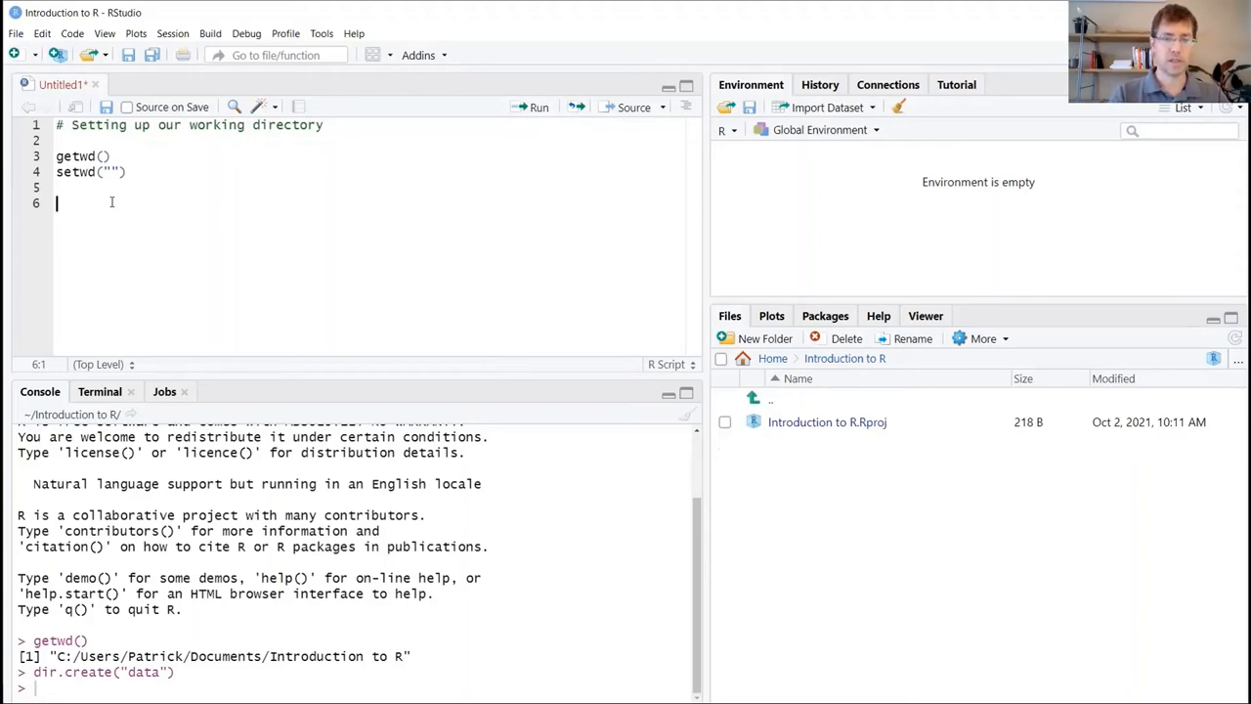
- Write dir.create("data") on line 6 and run it to create the data folder
text(dir.create)
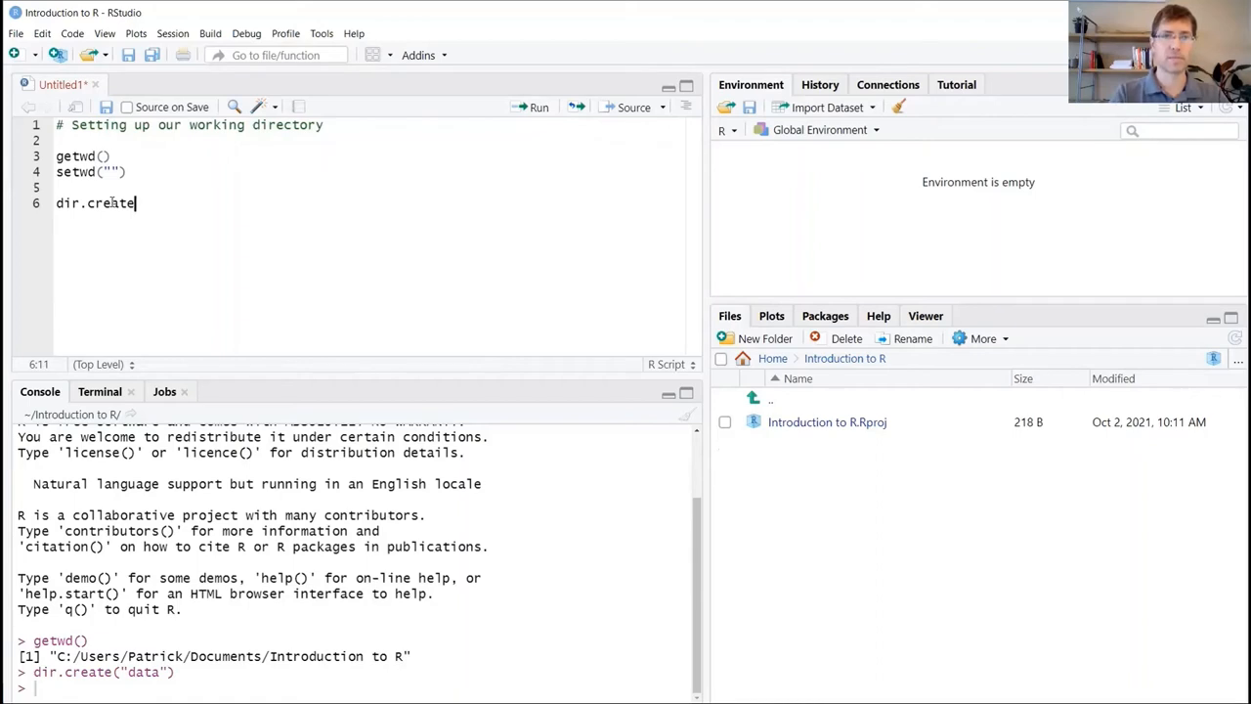
text(())
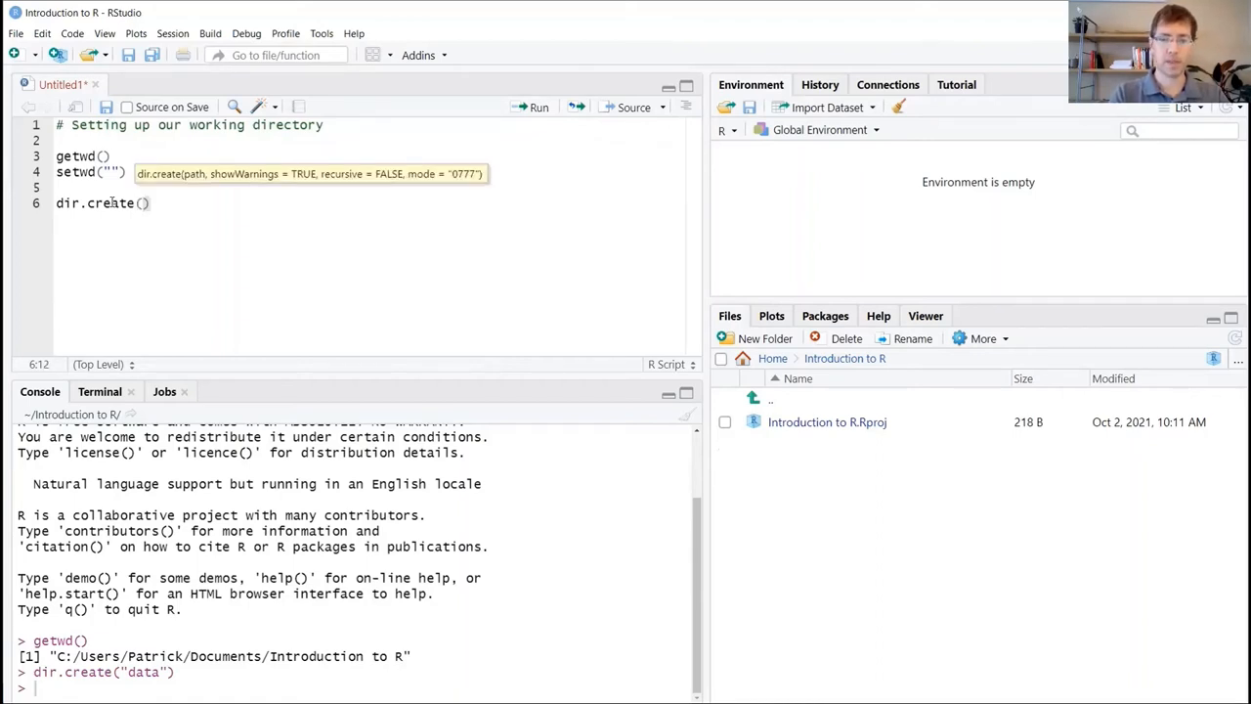
text("")
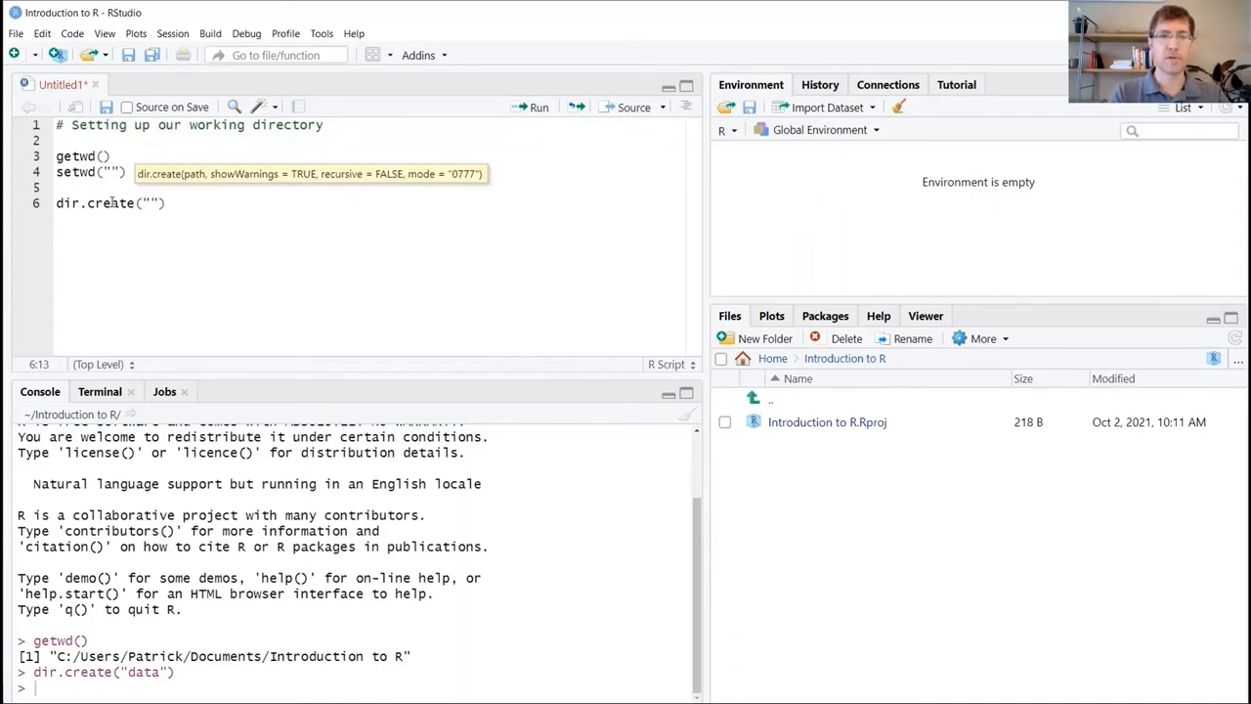
text(data)
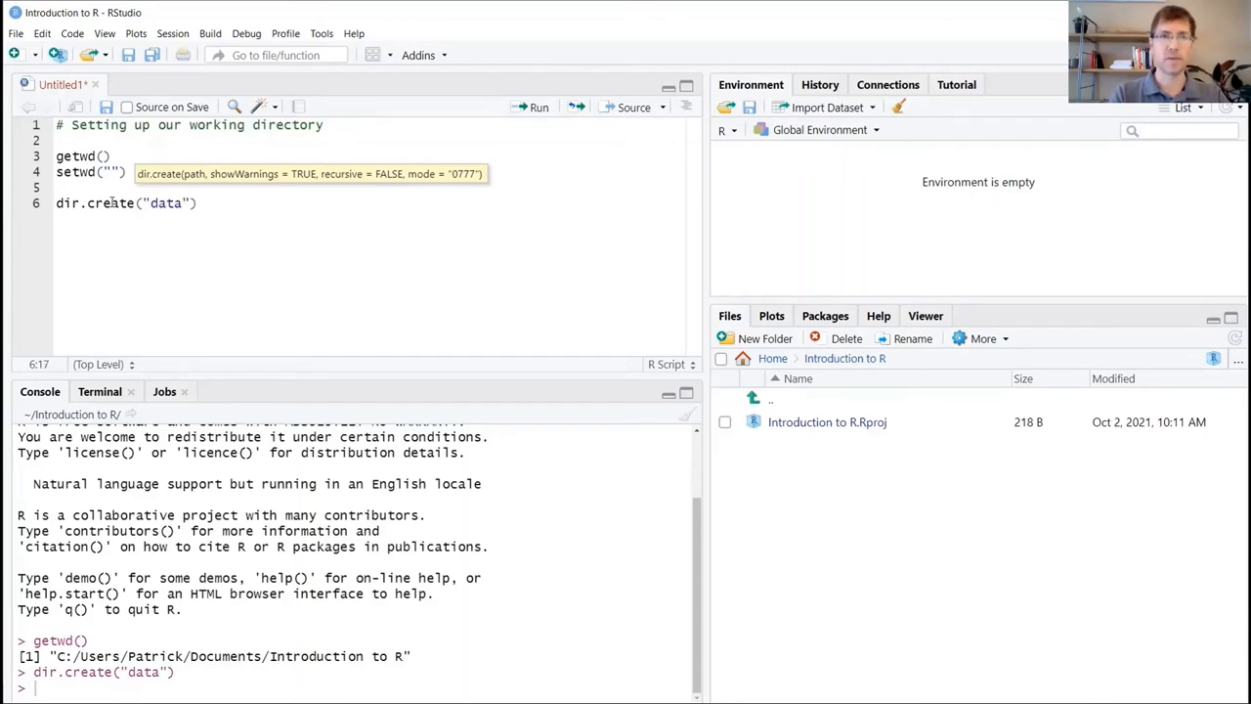
click(196, 202)
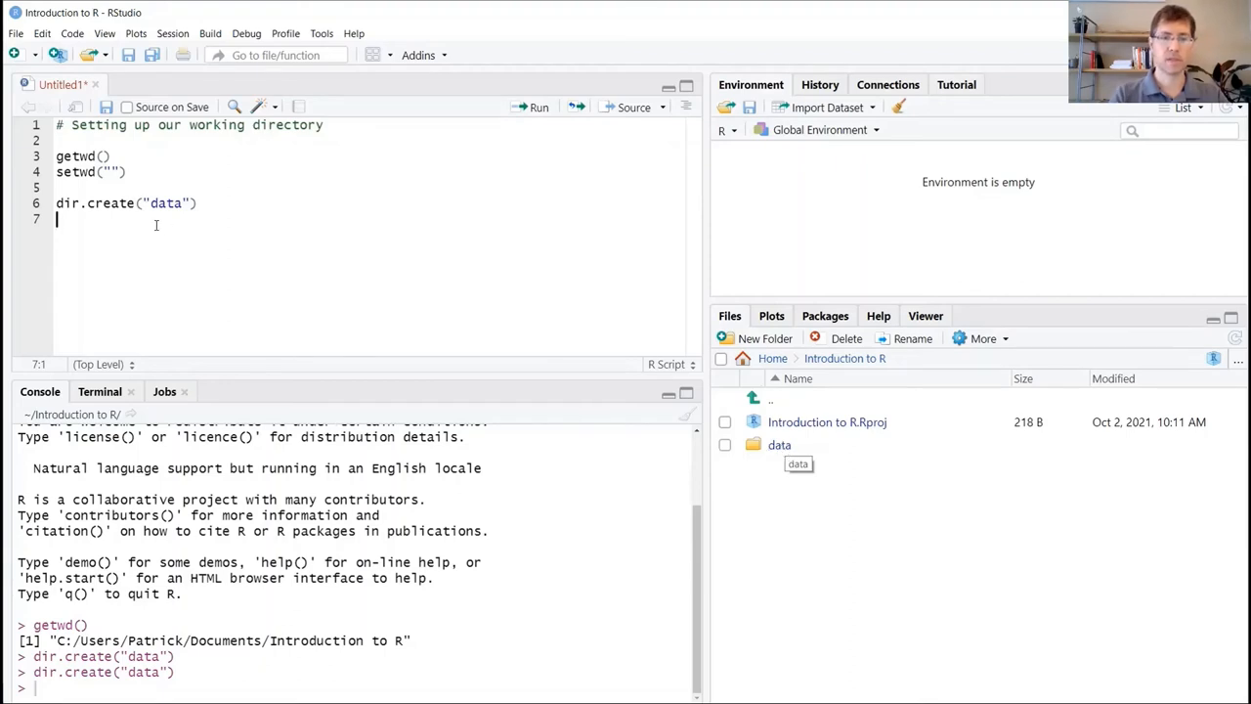
- Write and run dir.create("data_output") on line 7
text(dir.create("data_)
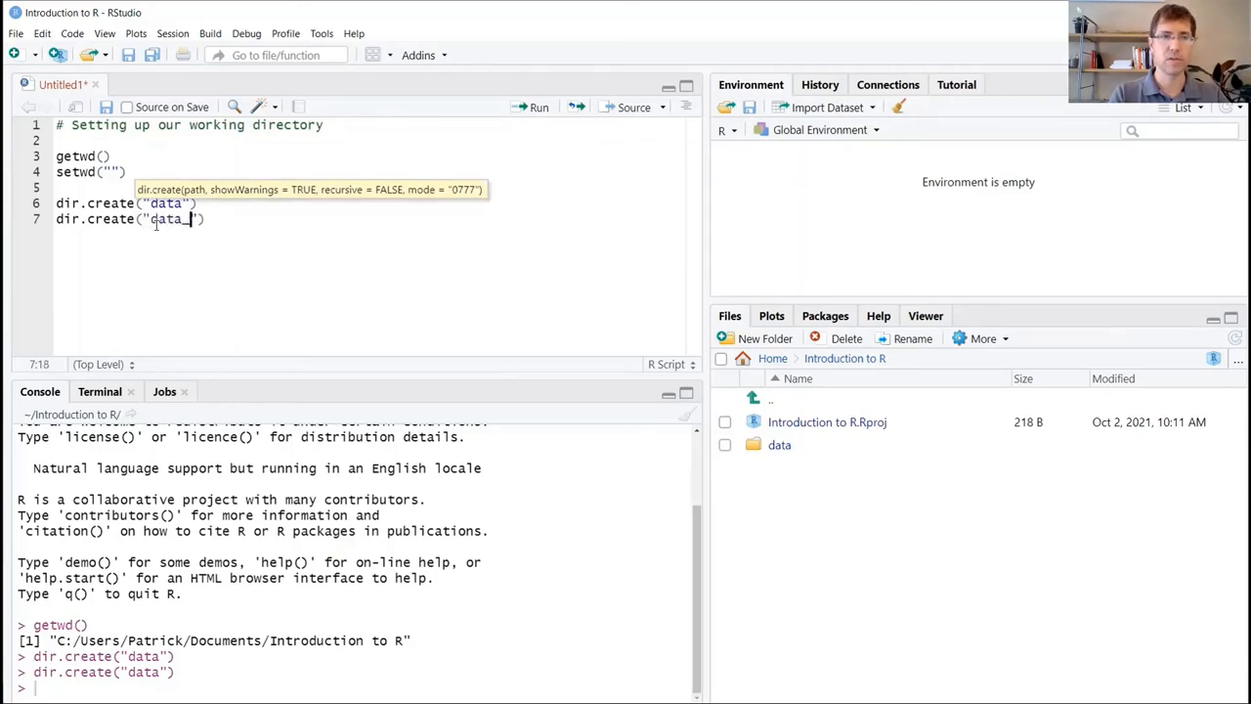
text(f)
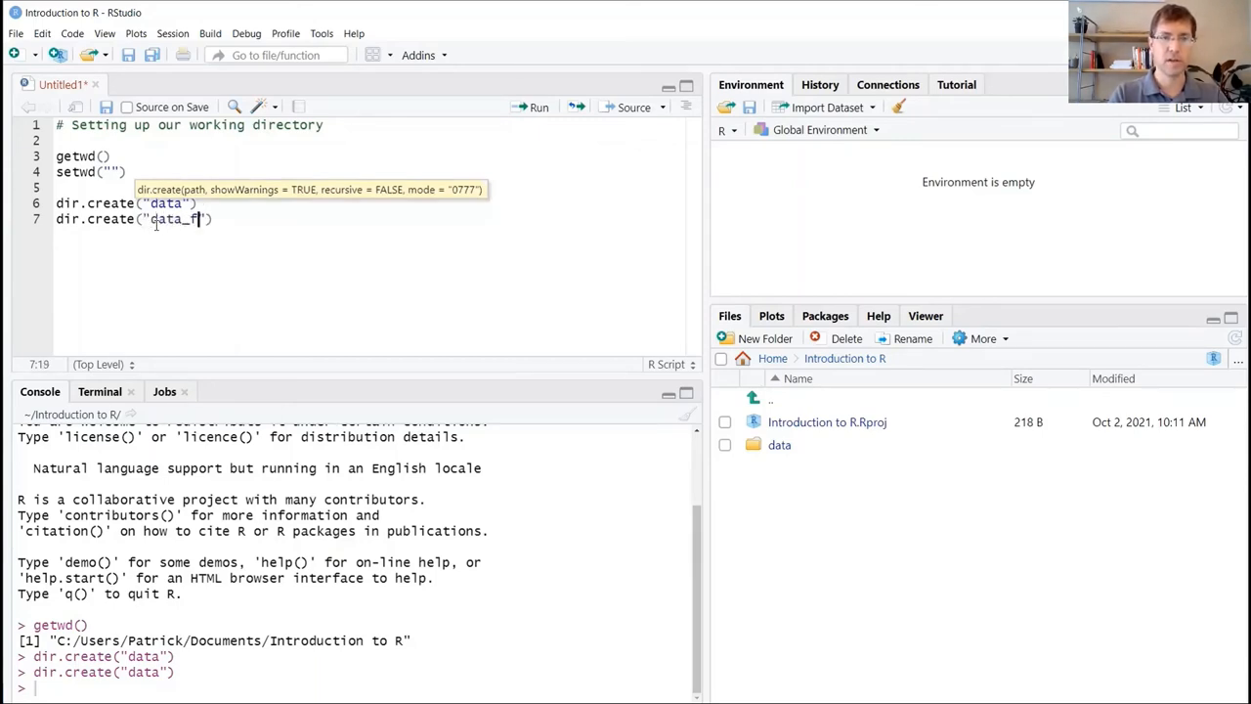
text(output)
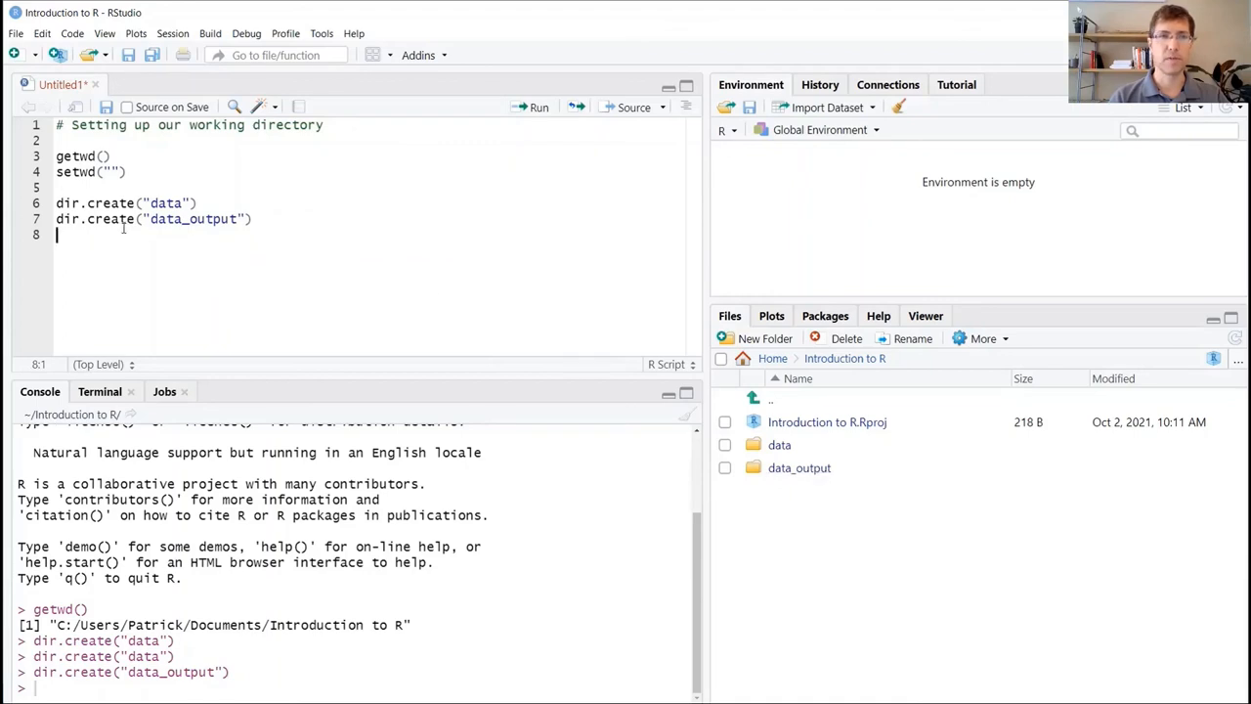
- Type dir.create("fig_output") on line 8 without running it
text(dir.create()
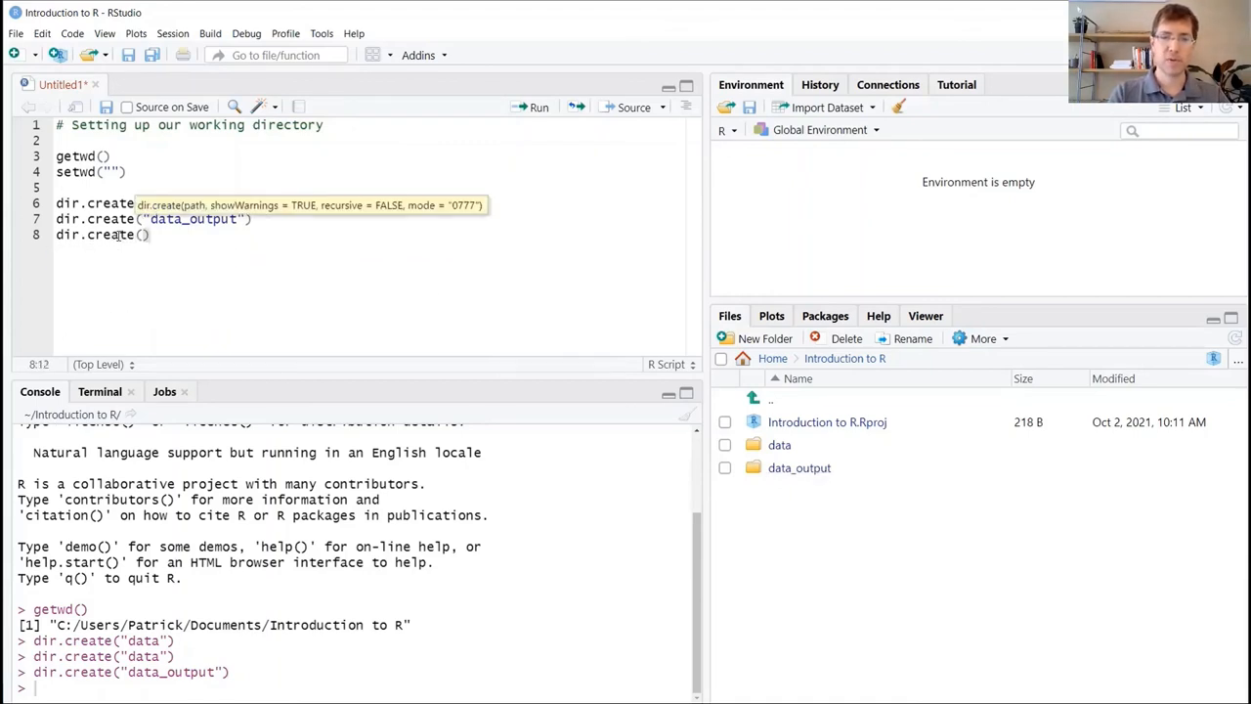
text(fig")
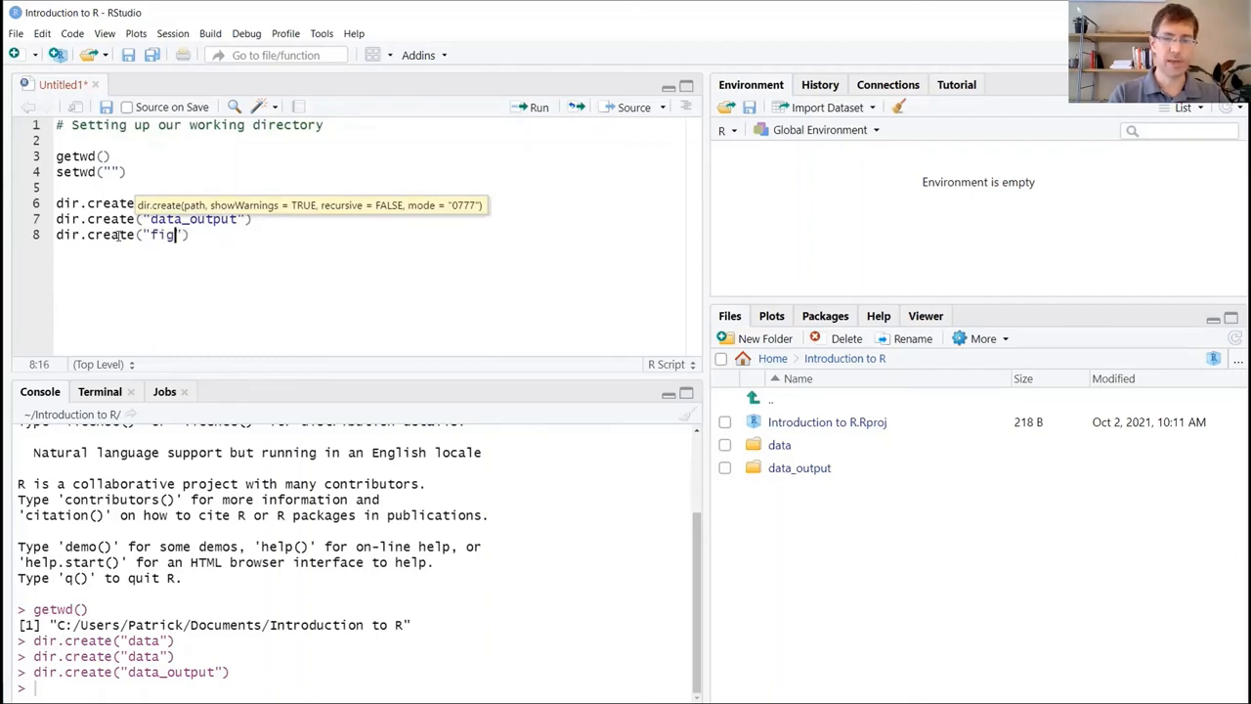
text(_output)
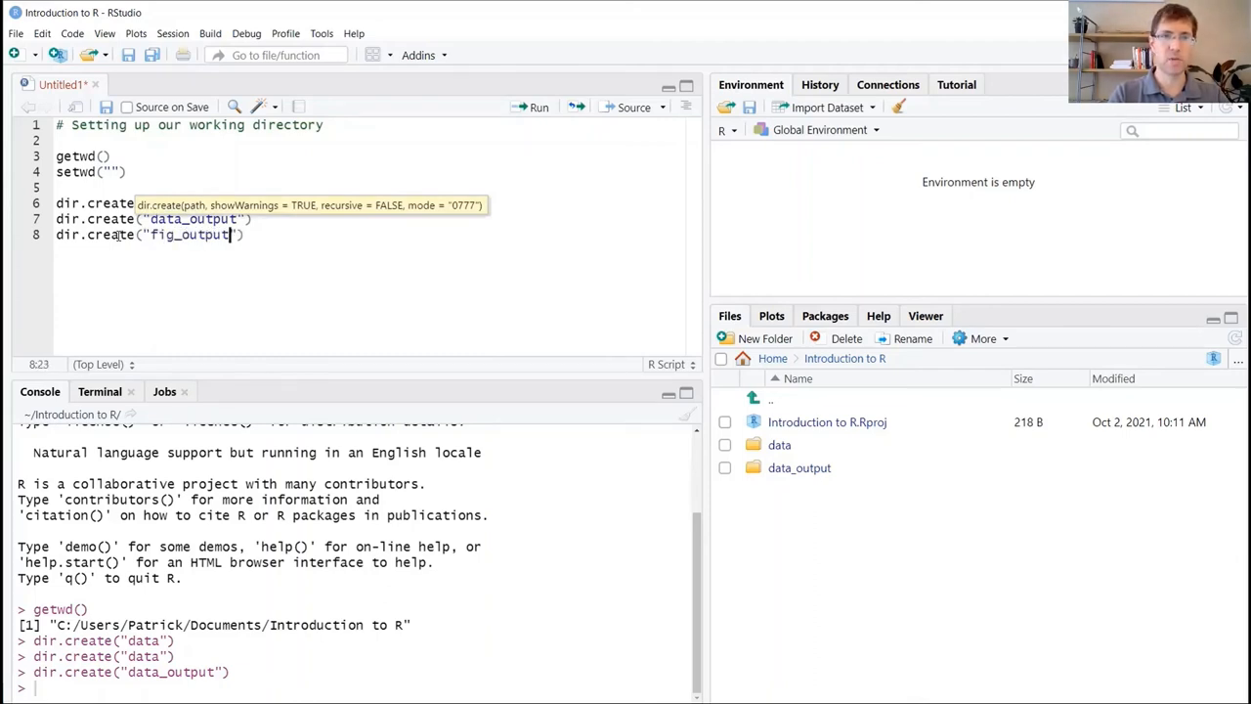